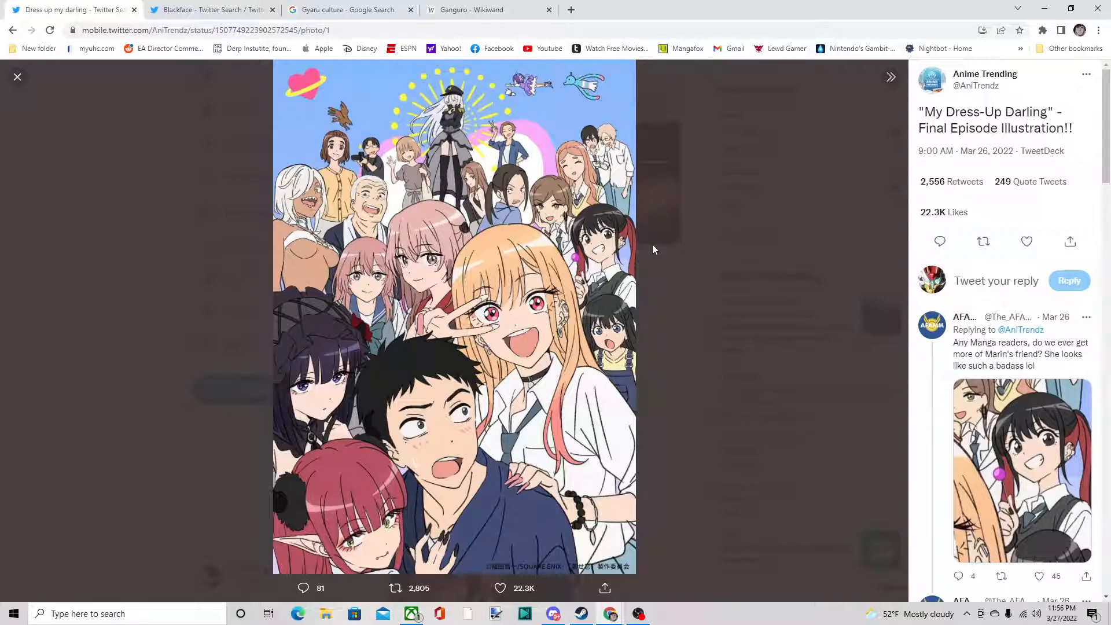
pyautogui.moveTo(3, 168)
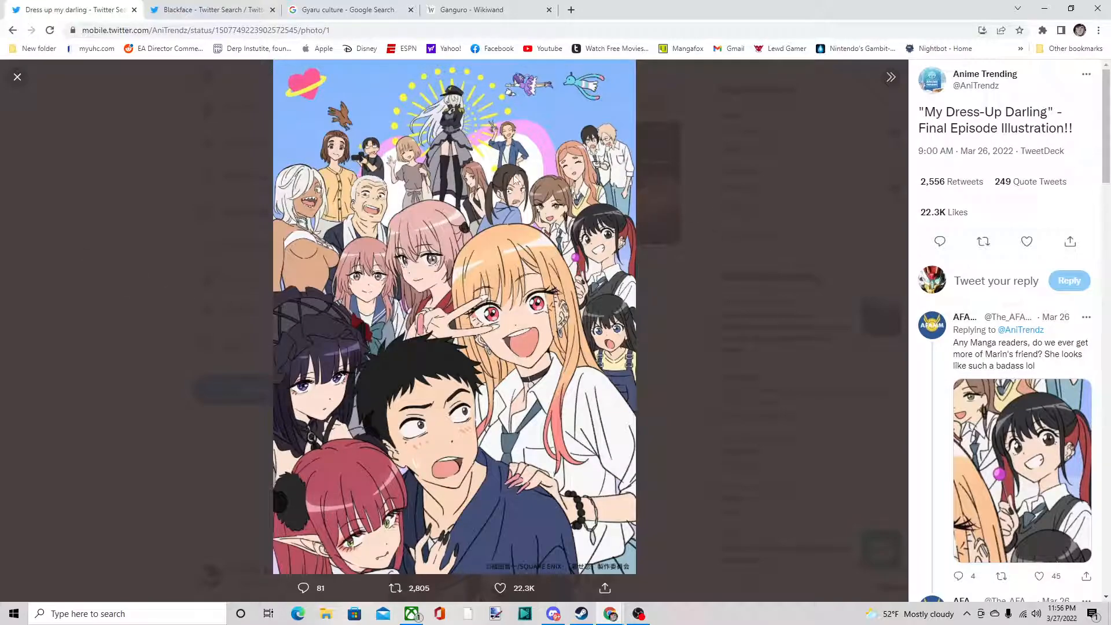
pyautogui.moveTo(515, 179)
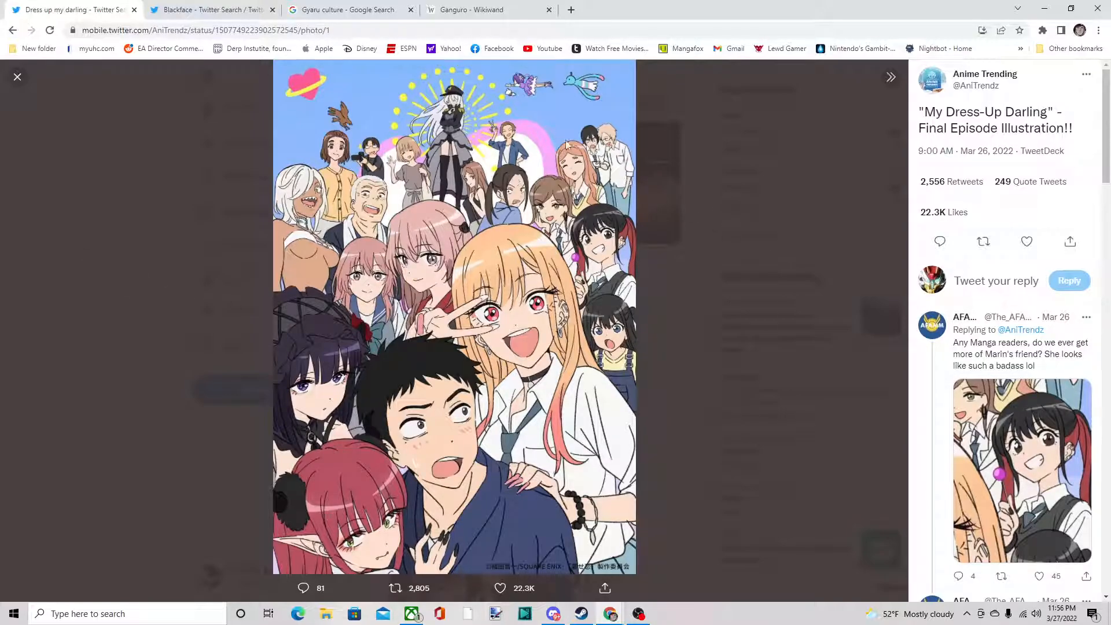
# Switch to the Blackface Twitter Search tab showing the makeup isn't blackface tweet
pyautogui.click(208, 9)
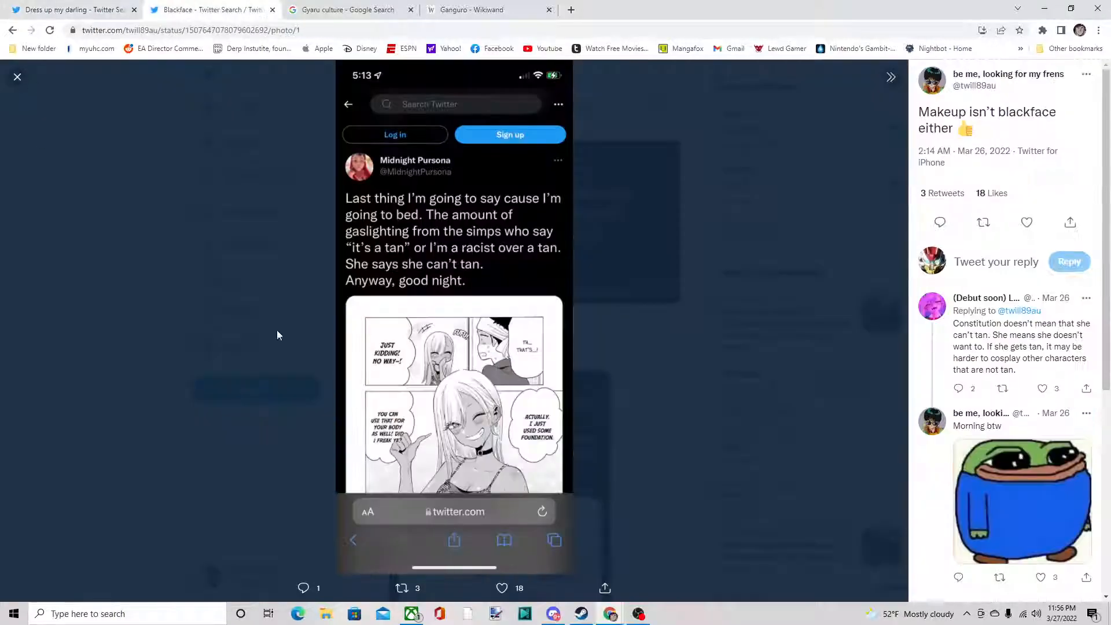
pyautogui.moveTo(879, 262)
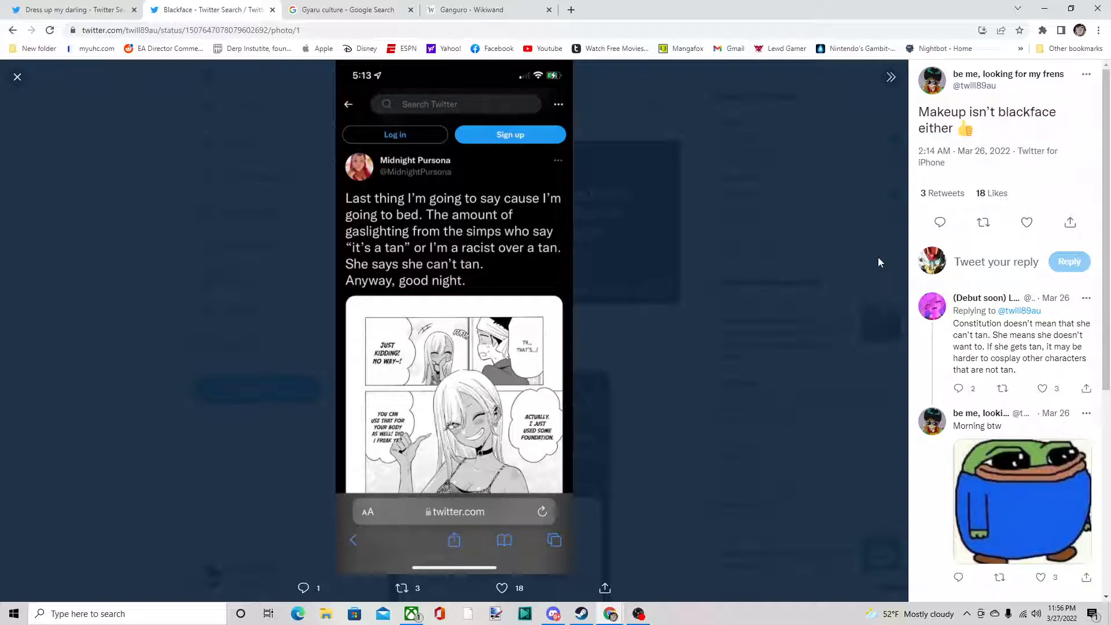
pyautogui.moveTo(542, 190)
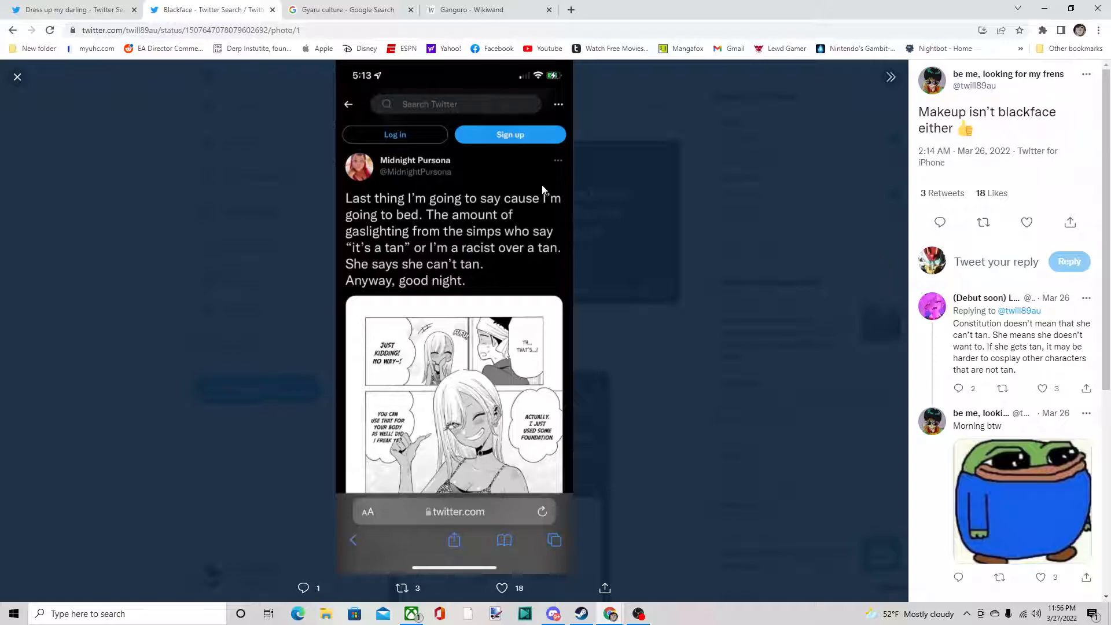
# Open the Gyaru culture image results and enlarge the 'What is Gyaru?' group photo
pyautogui.click(347, 10)
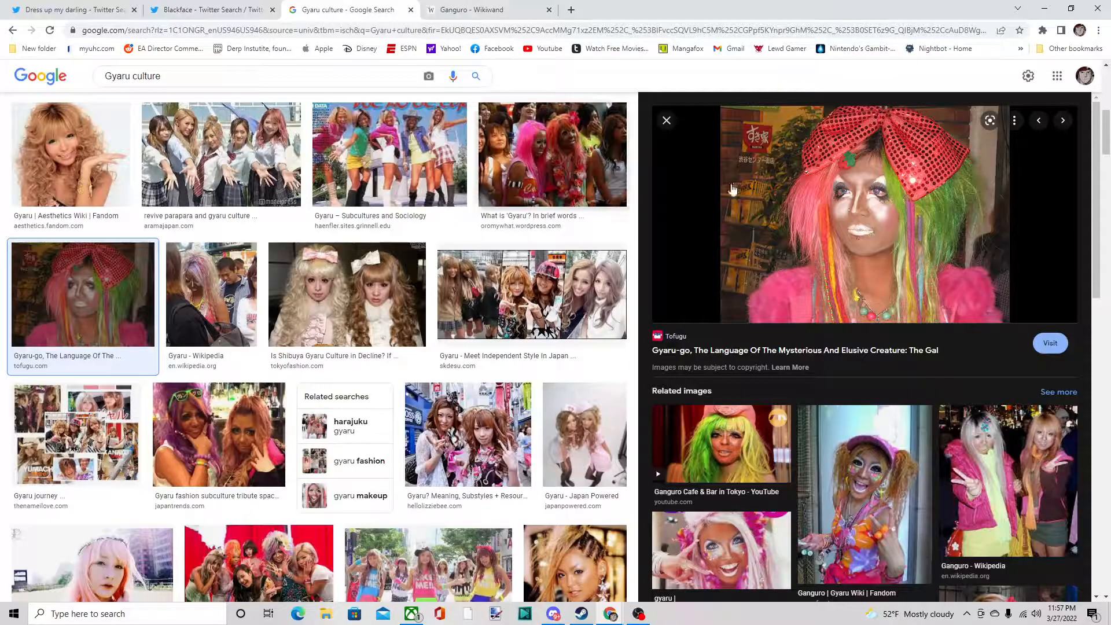
pyautogui.scroll(-3)
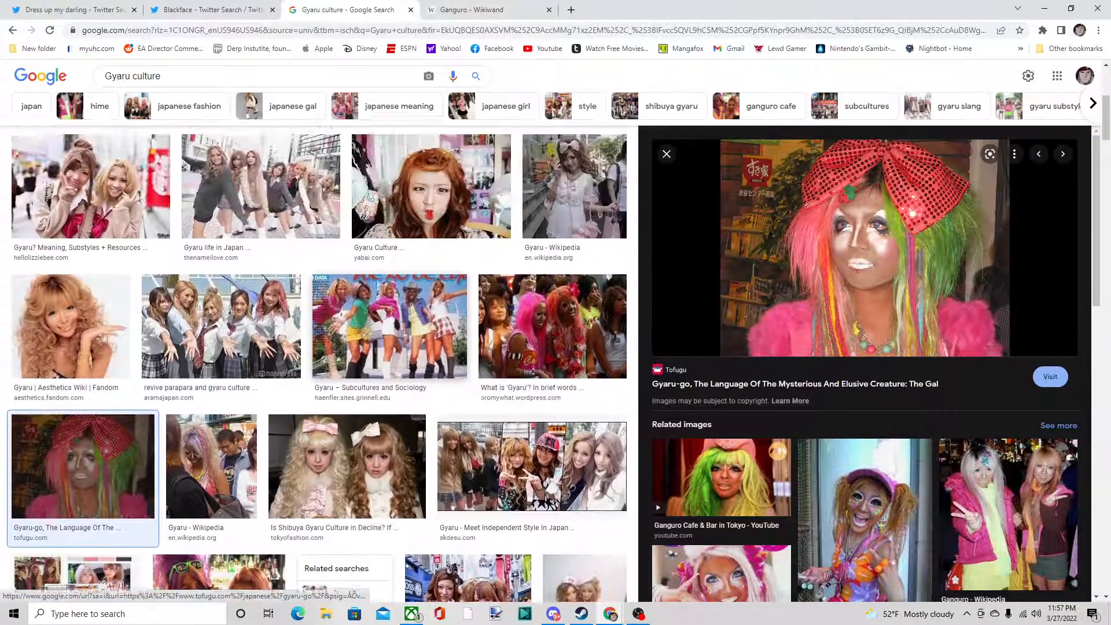
pyautogui.click(552, 326)
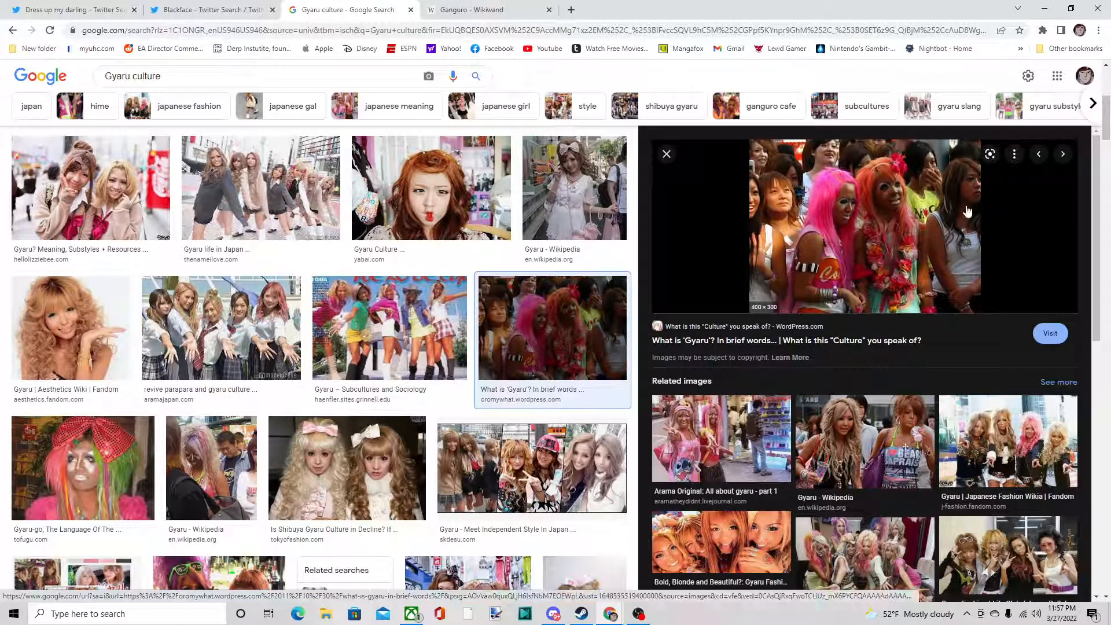
pyautogui.moveTo(1013, 286)
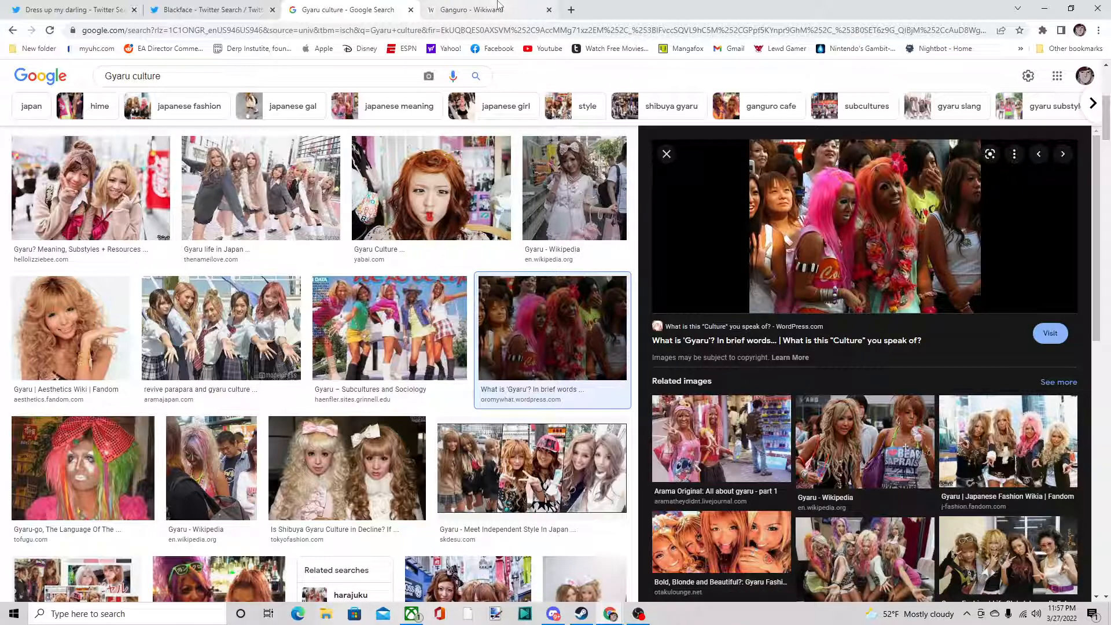
# Switch to the Ganguro Wikiwand article at its Yamanba and Manba section
pyautogui.click(467, 9)
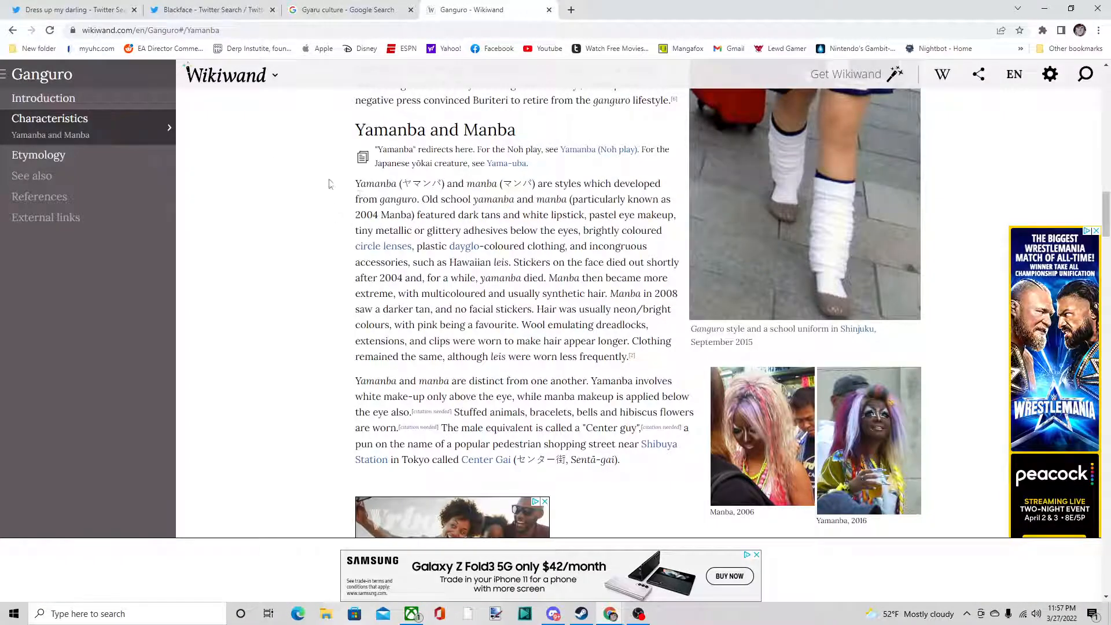
pyautogui.moveTo(214, 138)
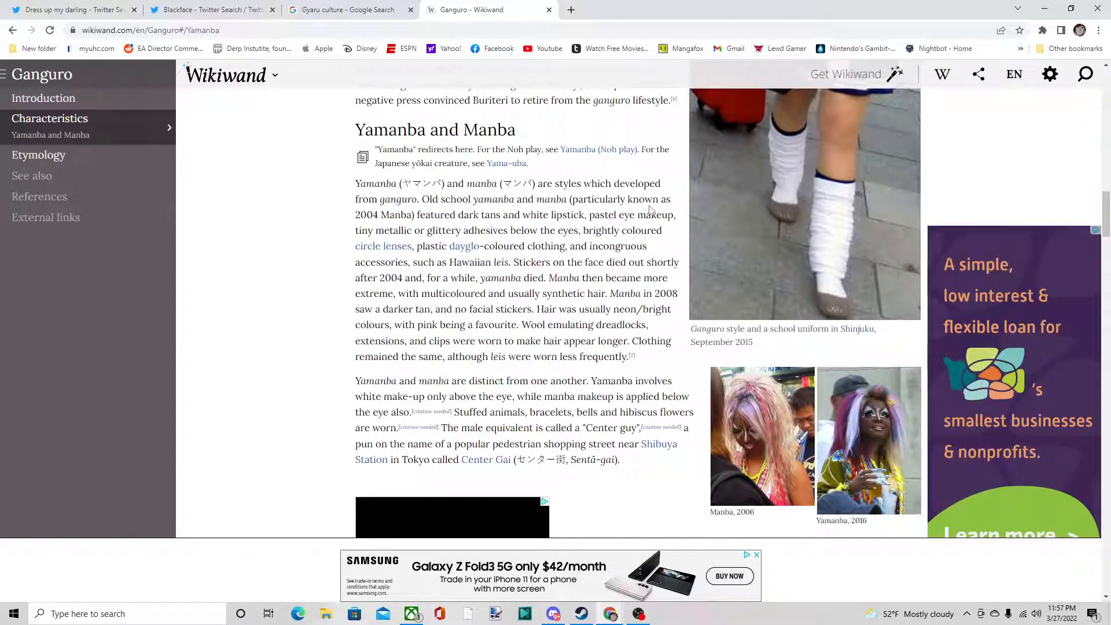
pyautogui.moveTo(398, 217)
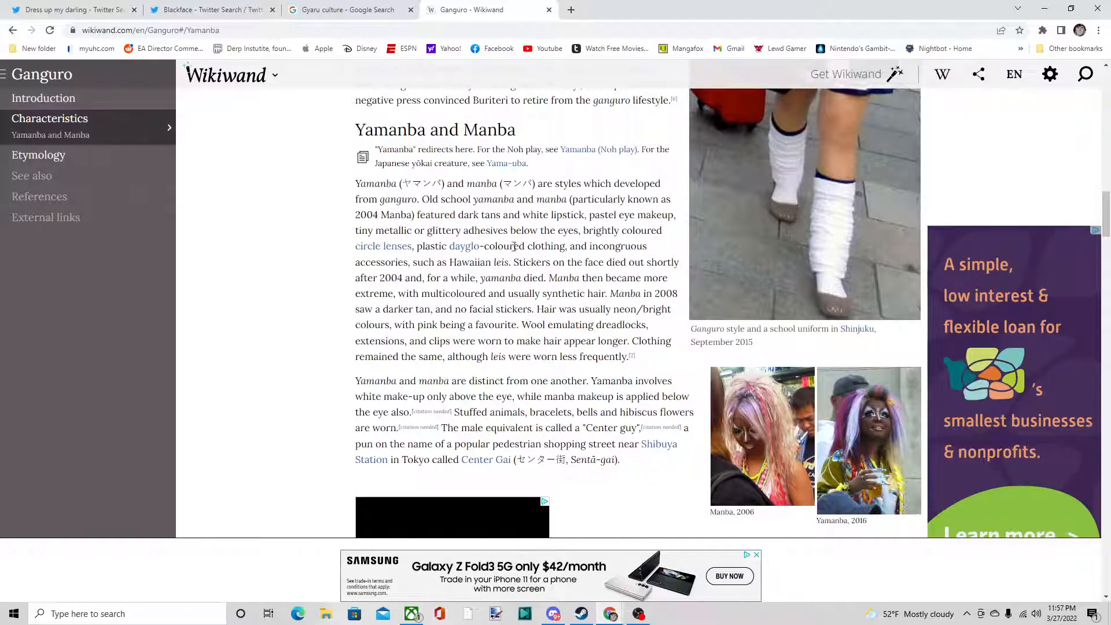
pyautogui.moveTo(693, 219)
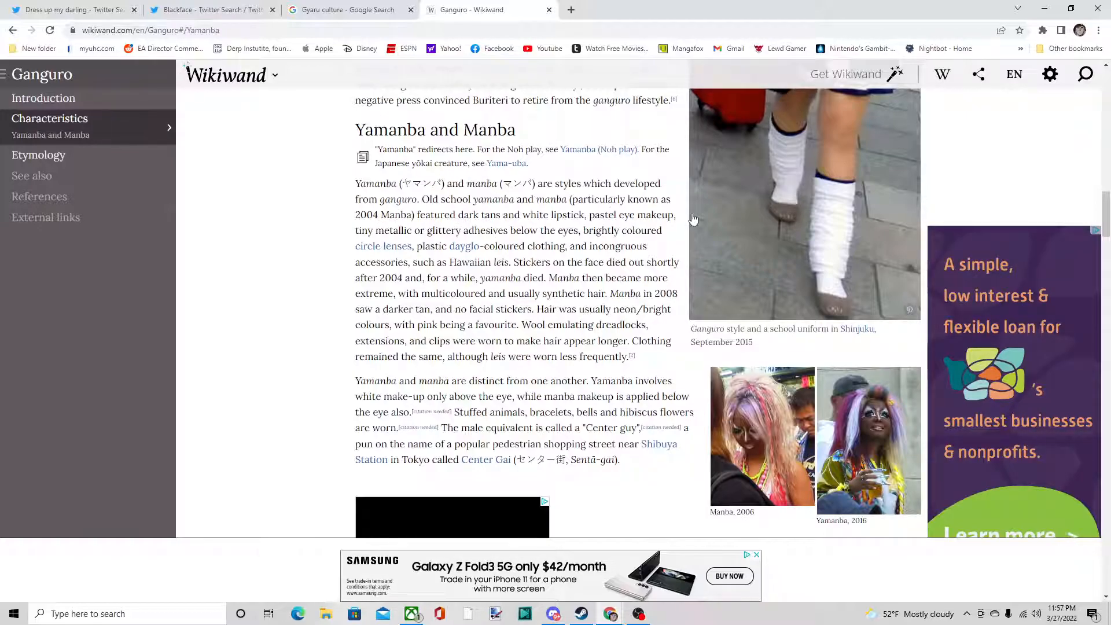
pyautogui.moveTo(808, 329)
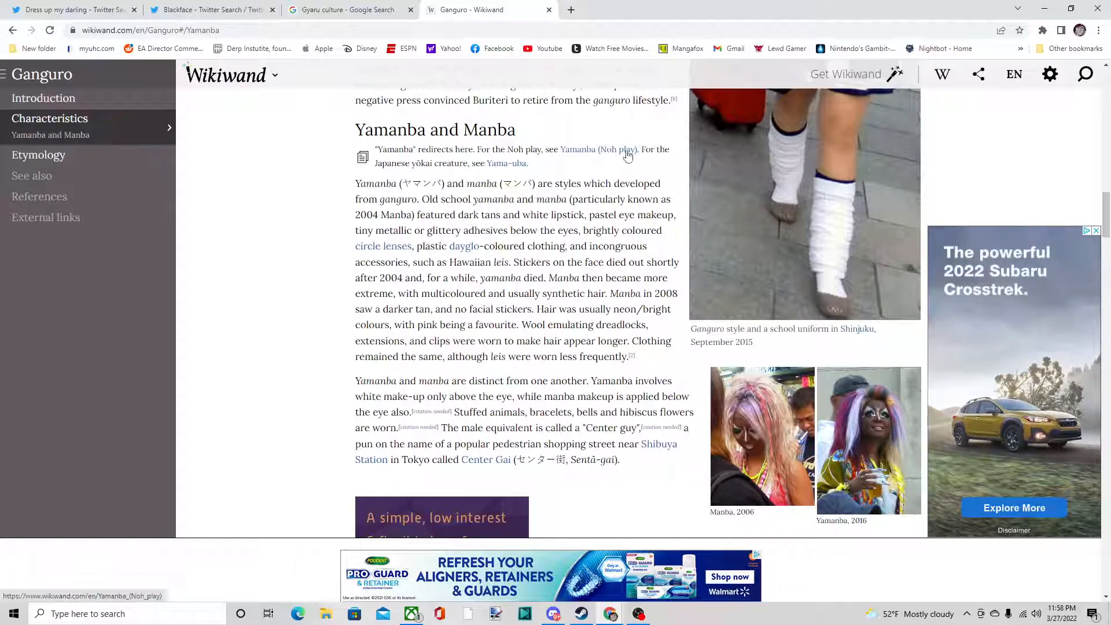
# Revisit the makeup tweet, then return to the Dress-Up Darling final episode illustration
pyautogui.click(211, 9)
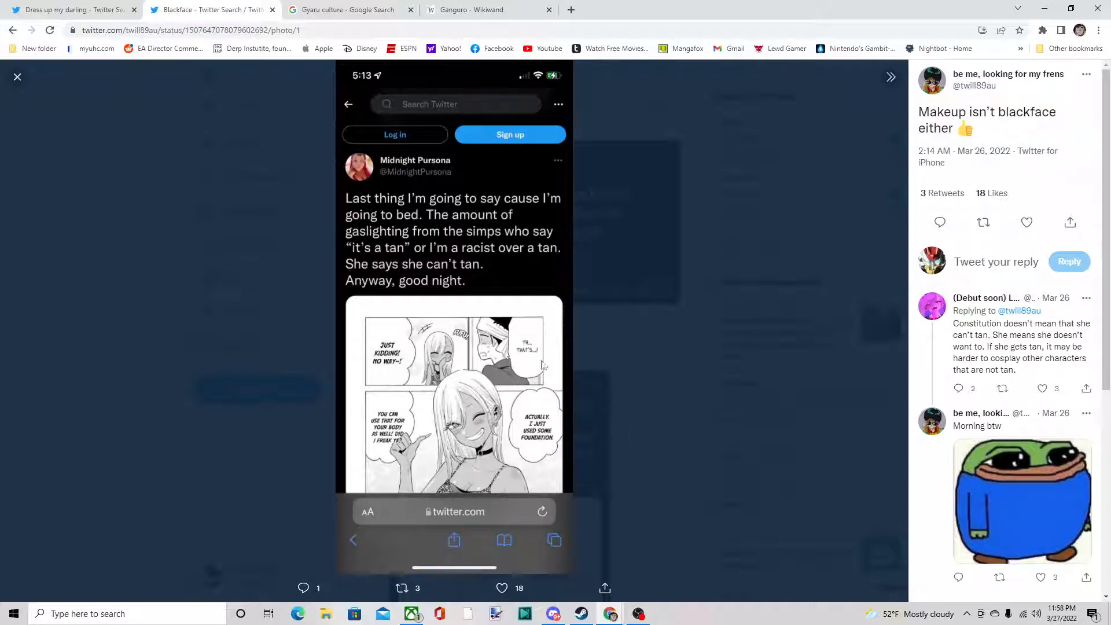
pyautogui.click(70, 10)
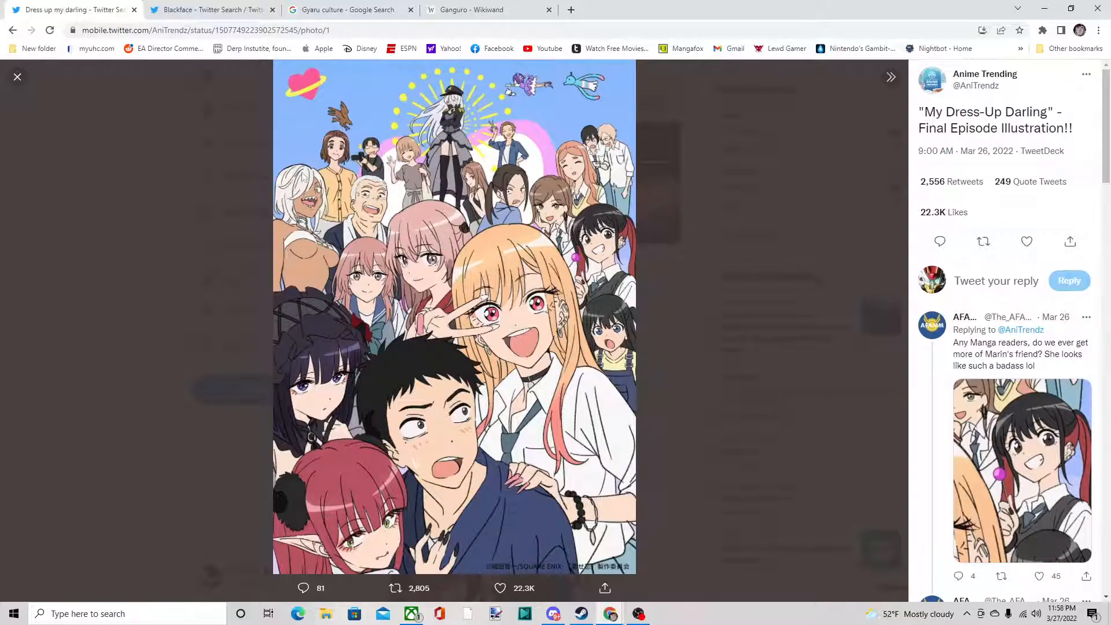
pyautogui.moveTo(316, 251)
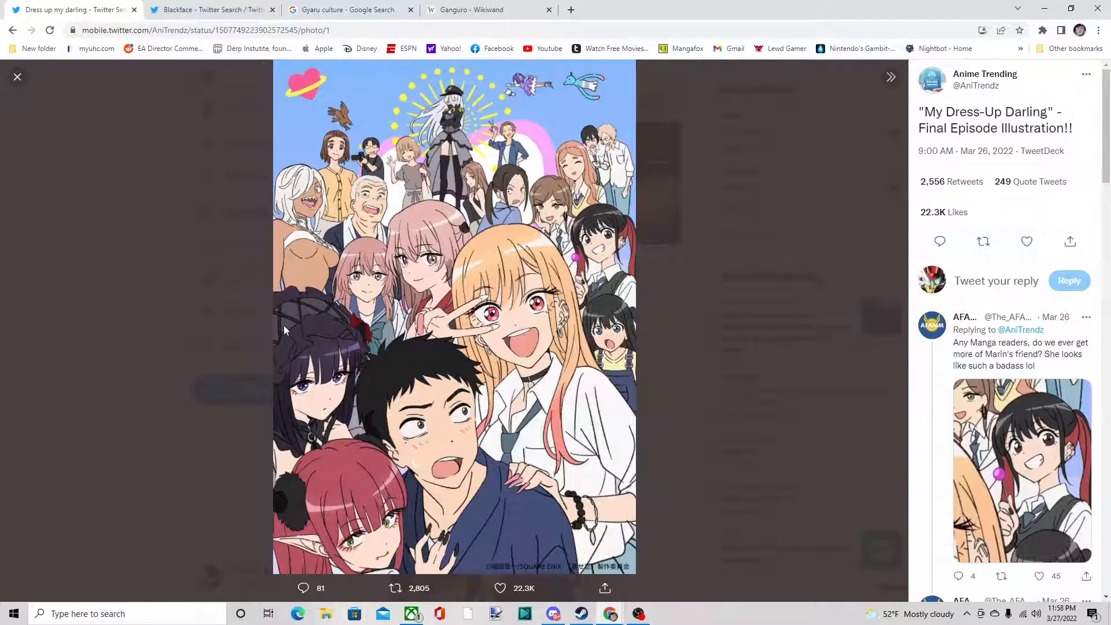
pyautogui.moveTo(278, 123)
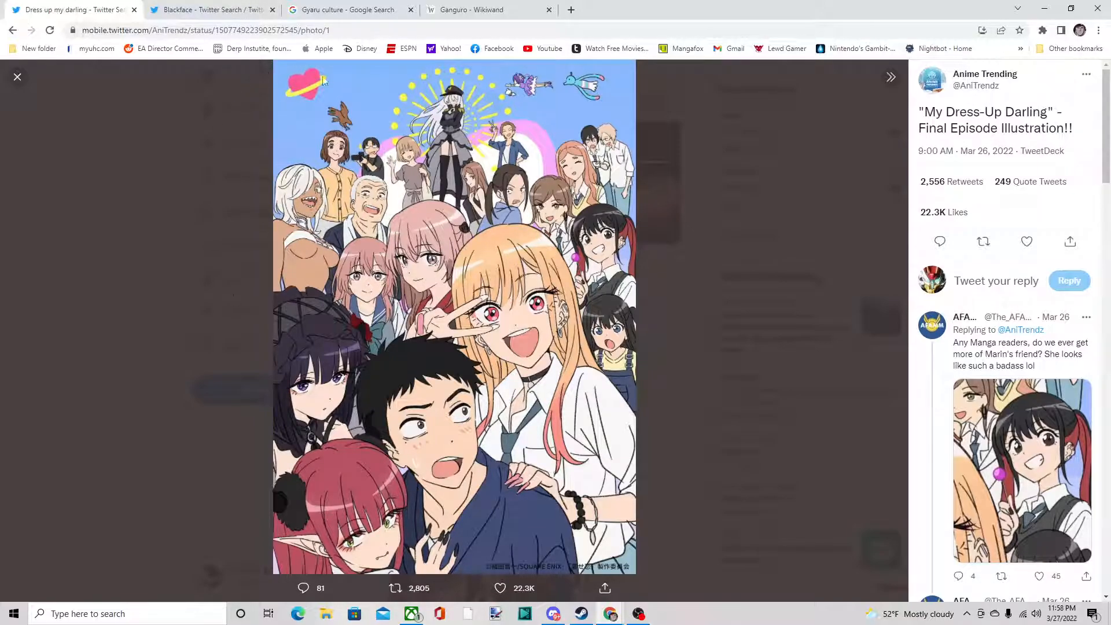
pyautogui.moveTo(297, 255)
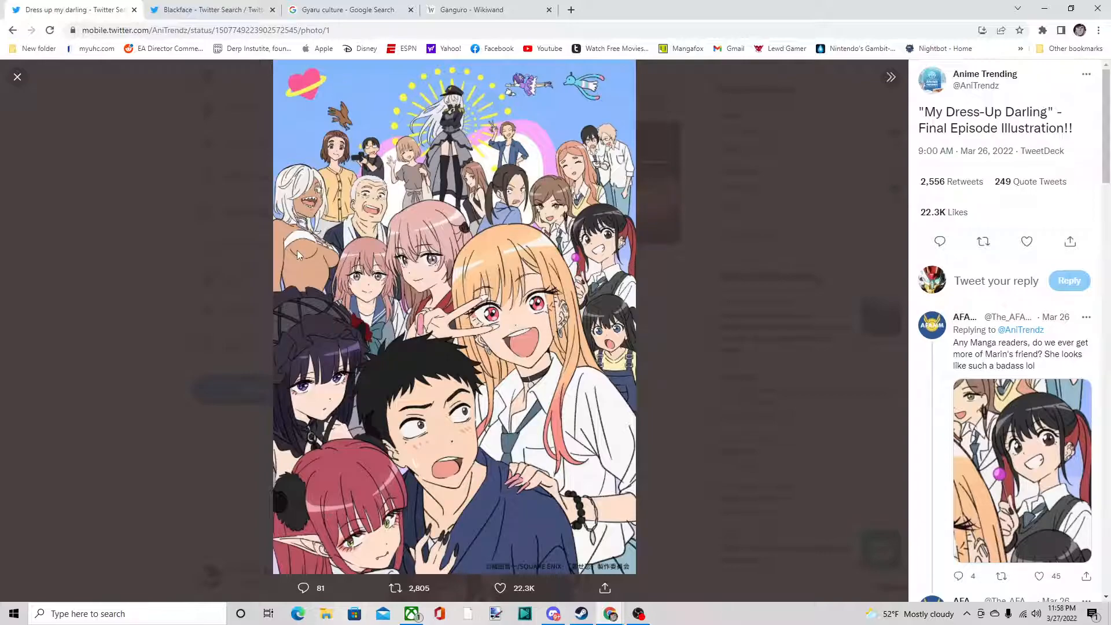
pyautogui.moveTo(292, 266)
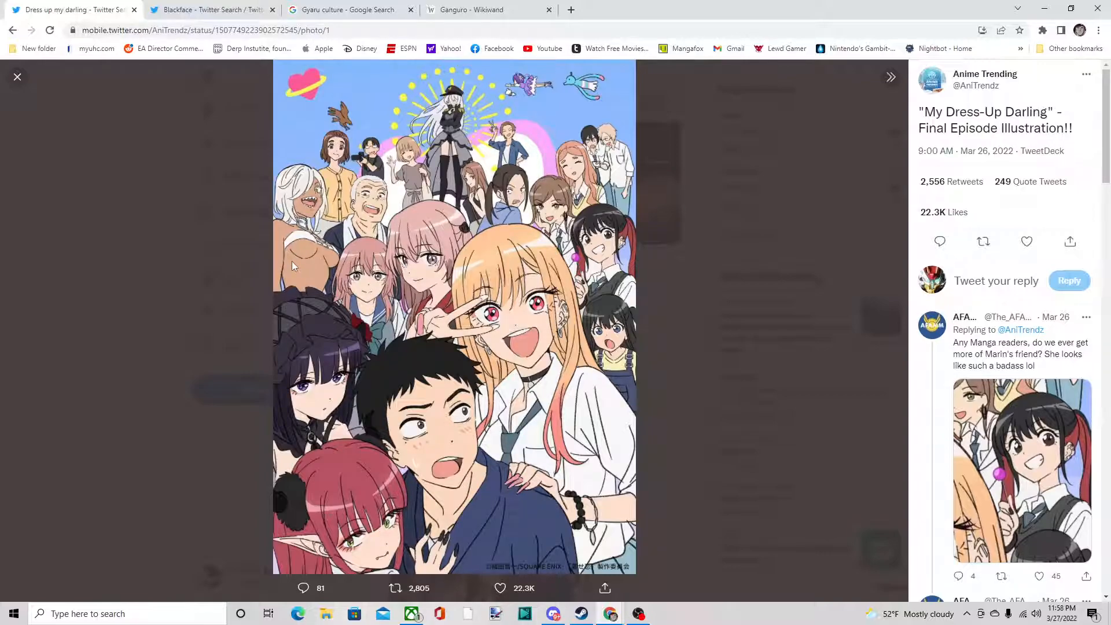
pyautogui.moveTo(290, 329)
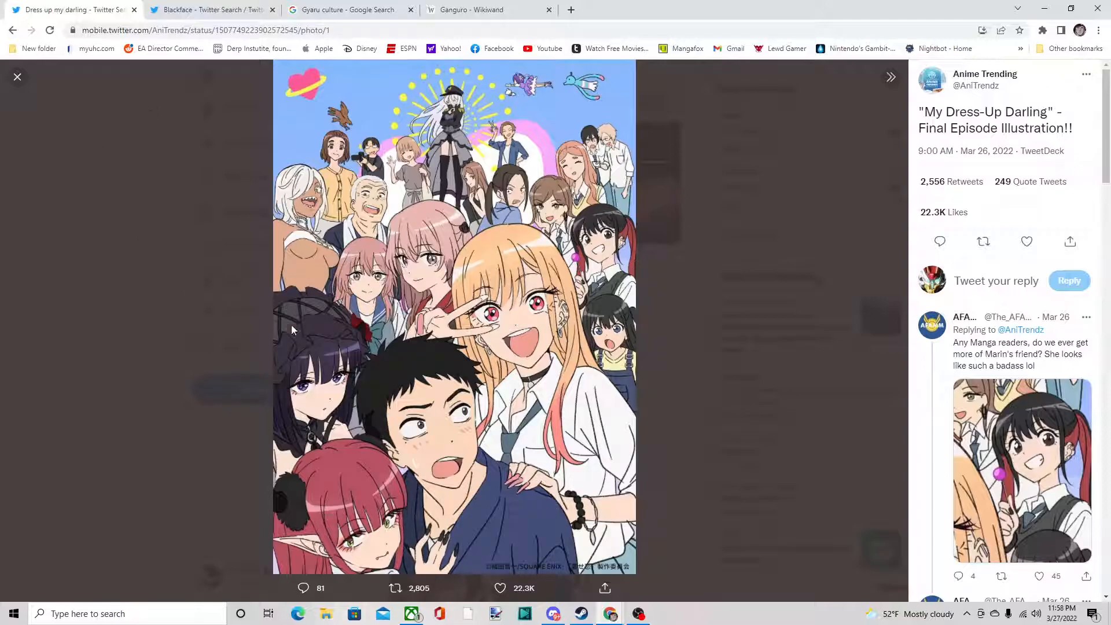
pyautogui.moveTo(268, 147)
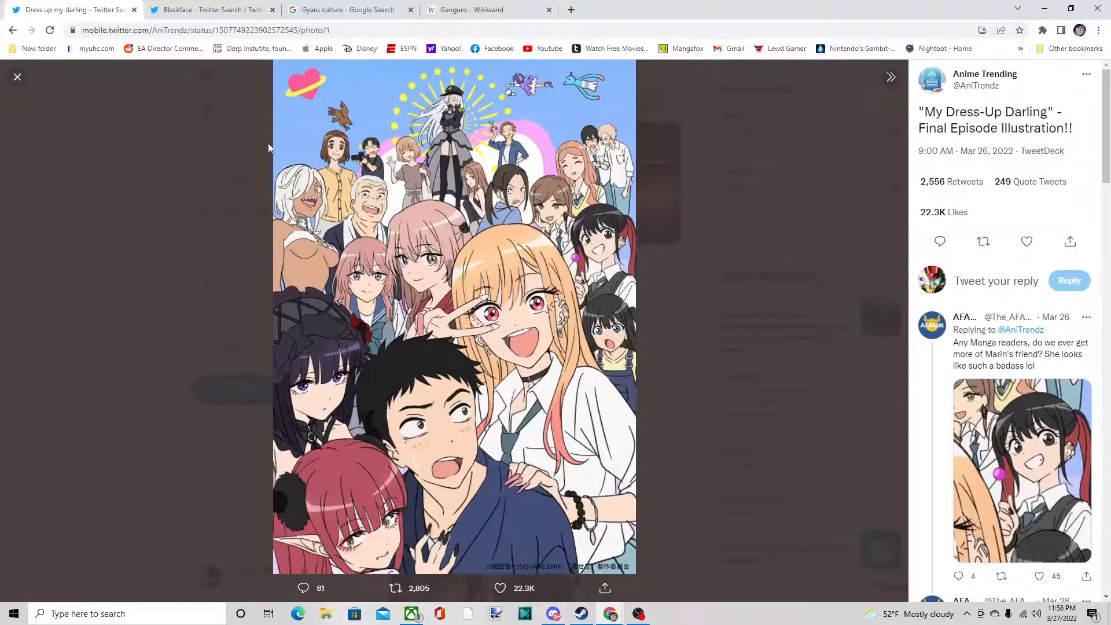
pyautogui.moveTo(227, 307)
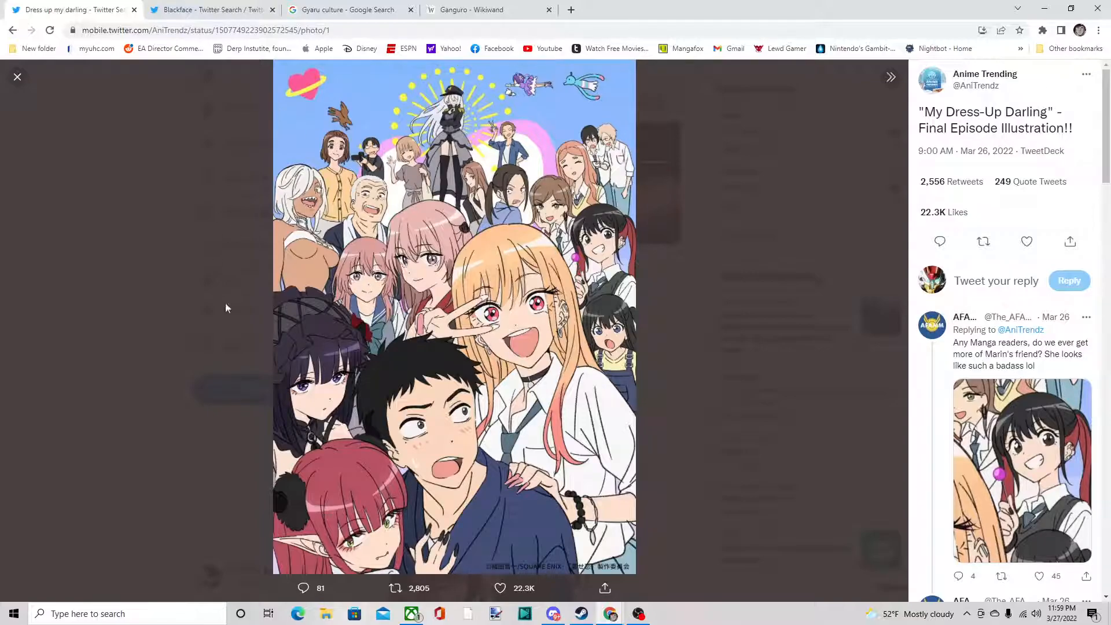
pyautogui.moveTo(255, 118)
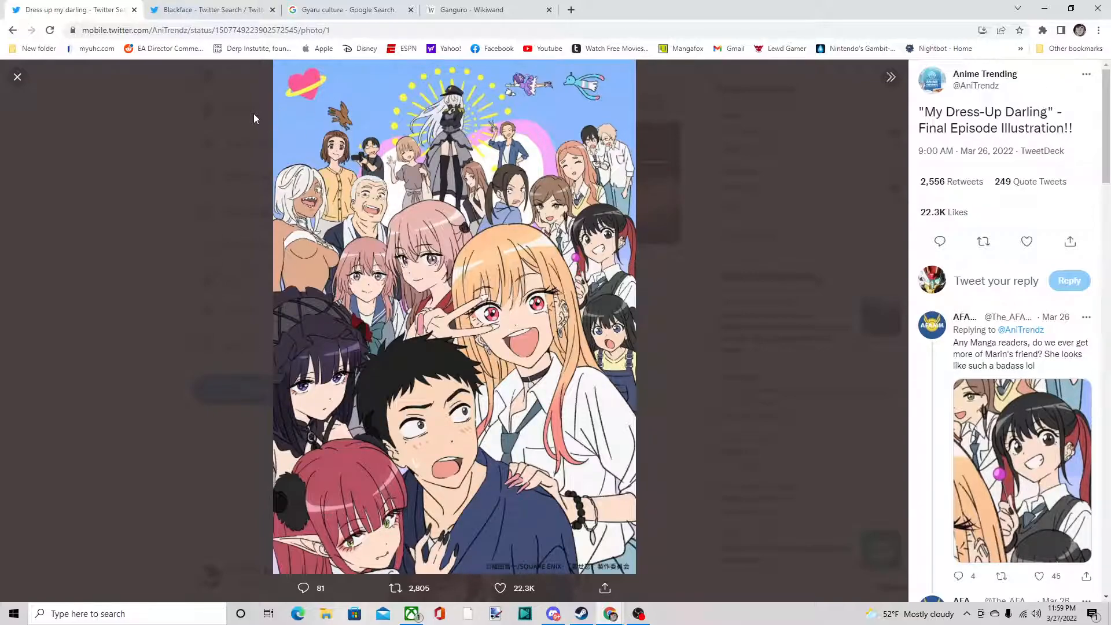
# Switch to the 'Makeup isn't blackface either' tweet with its tanning screenshot
pyautogui.click(208, 9)
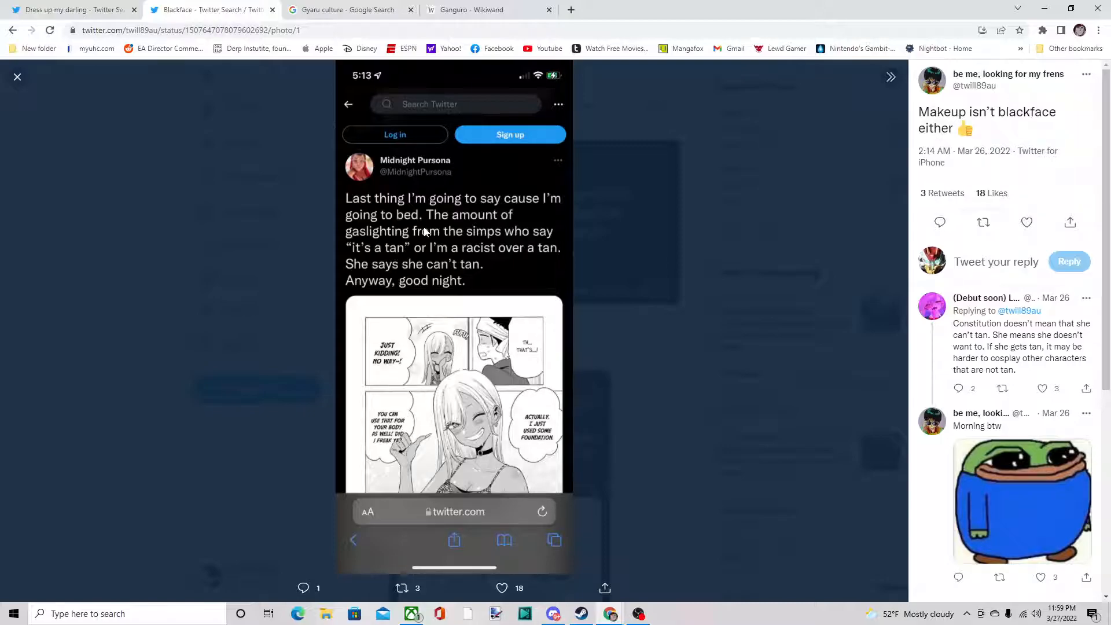
pyautogui.moveTo(639, 269)
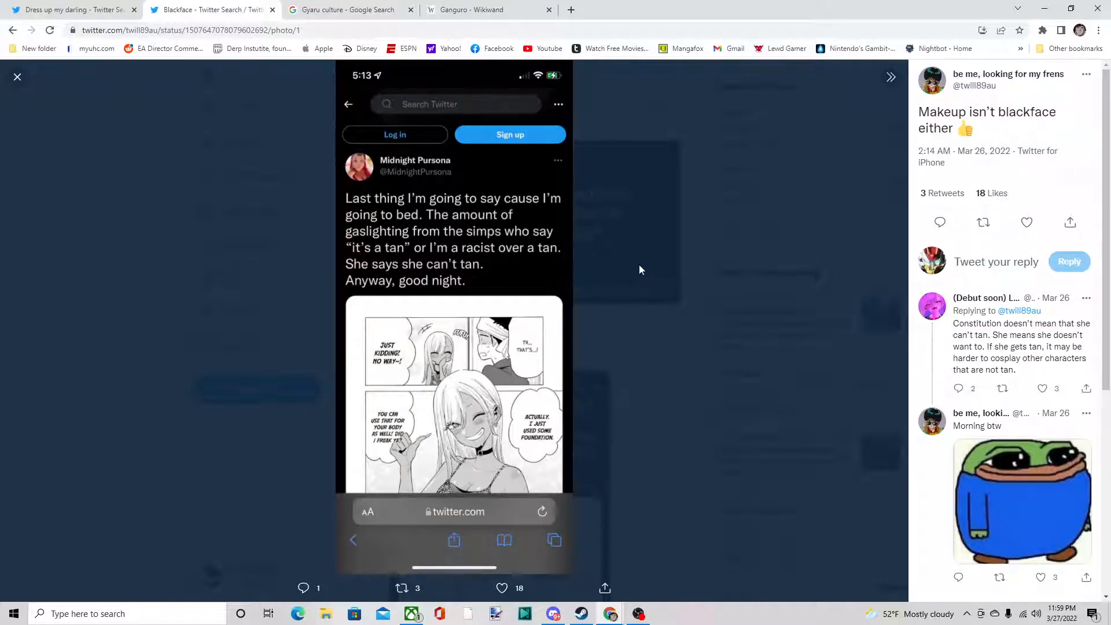
pyautogui.moveTo(765, 273)
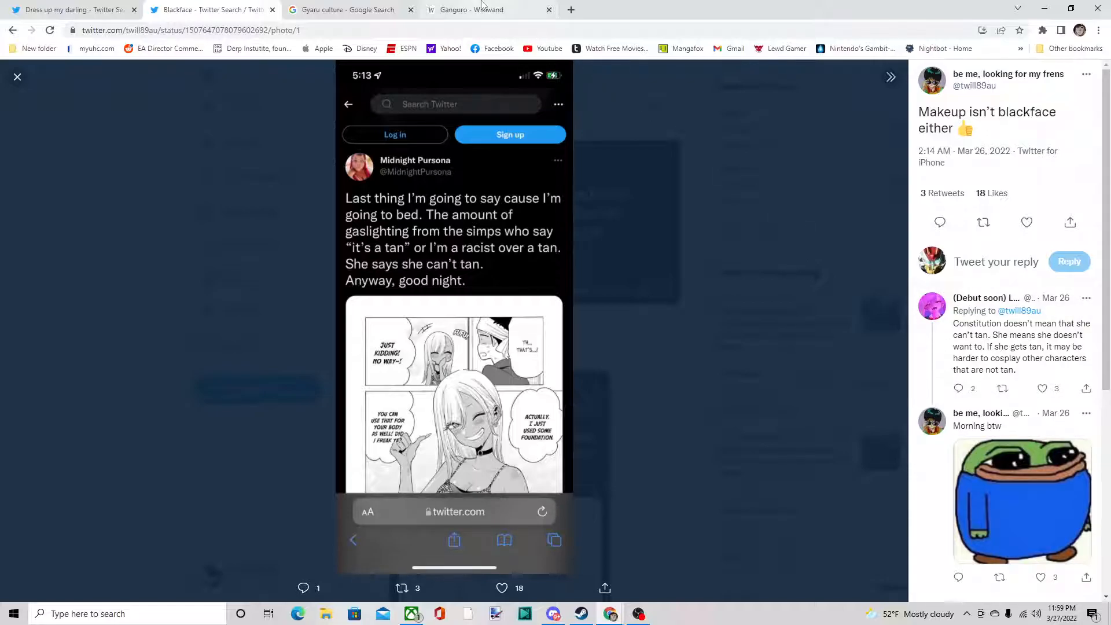
# Preview the Grinnell 'Gyaru – Subcultures and Sociology' picture and scroll further down the results
pyautogui.click(347, 9)
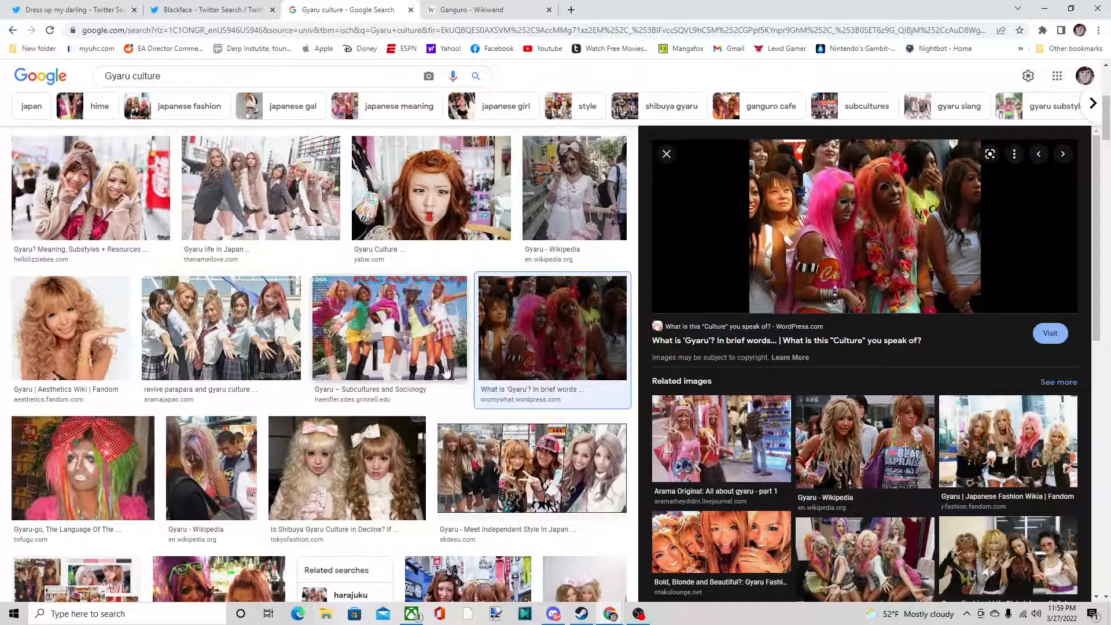
pyautogui.click(388, 328)
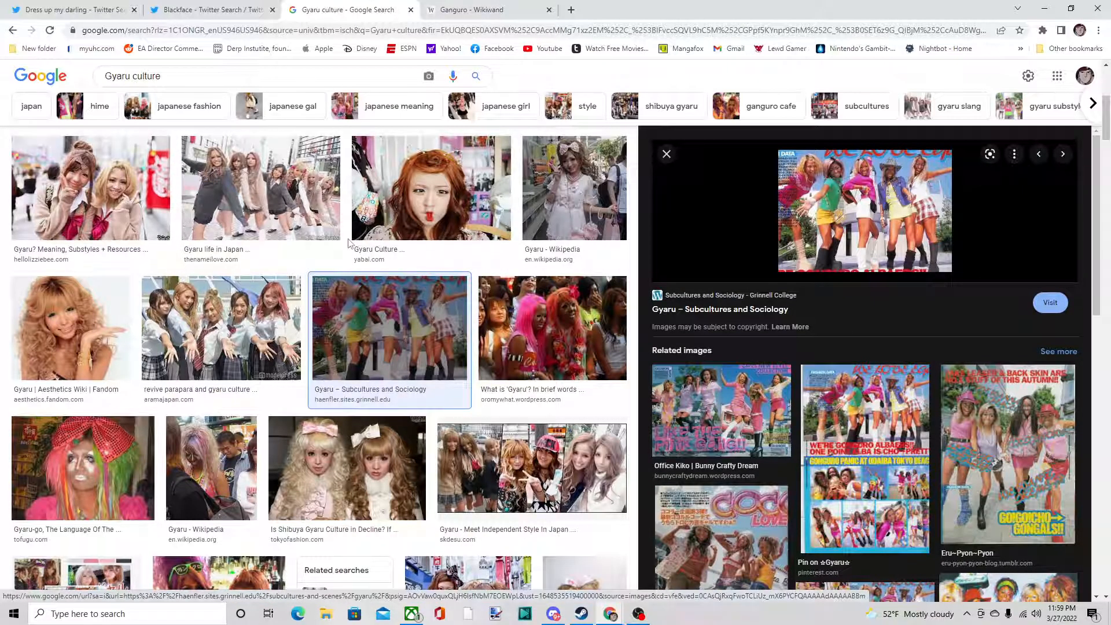
pyautogui.moveTo(555, 349)
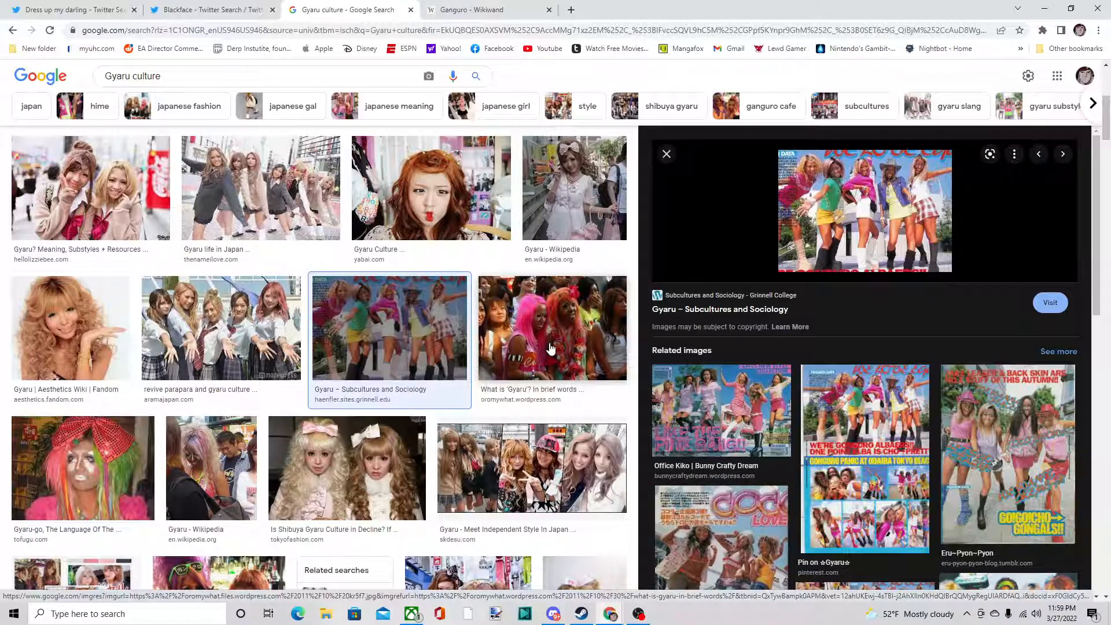
pyautogui.moveTo(514, 336)
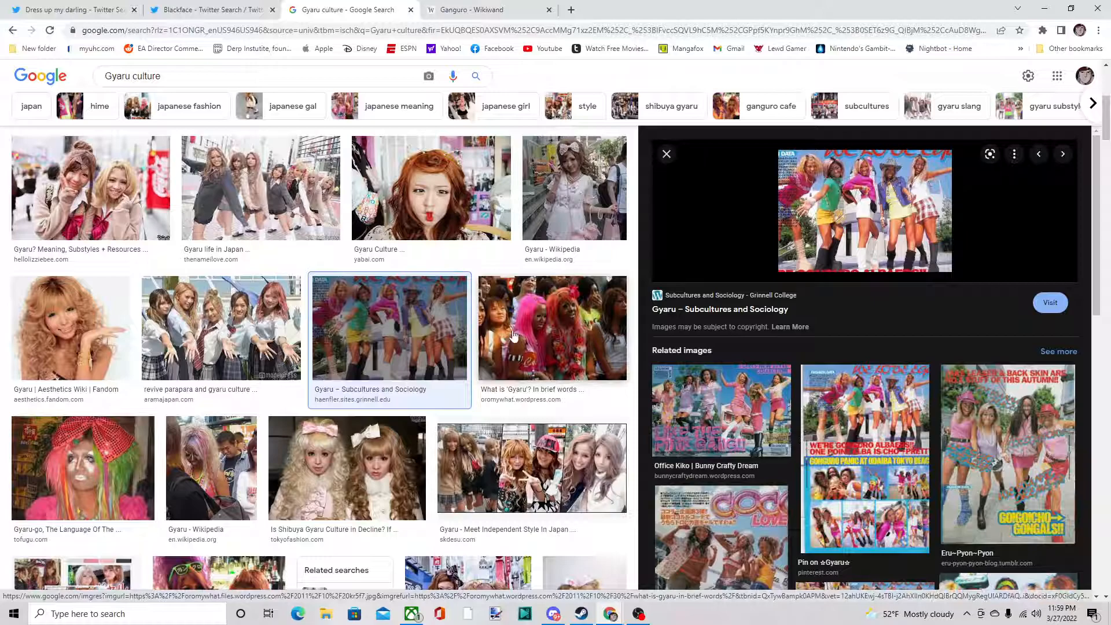
pyautogui.moveTo(495, 312)
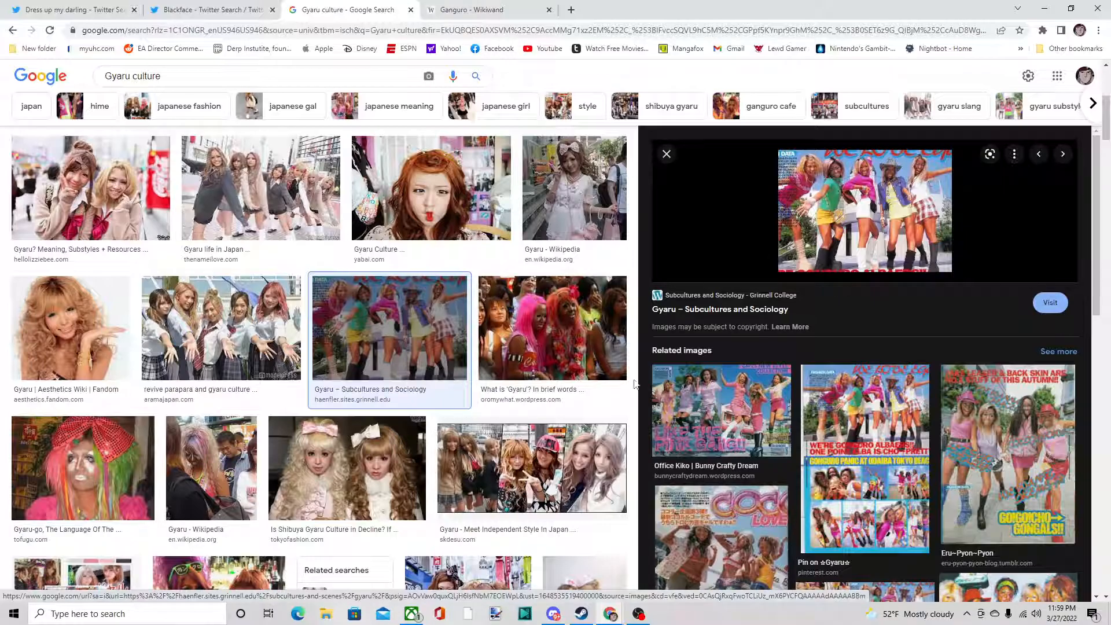
pyautogui.scroll(-3)
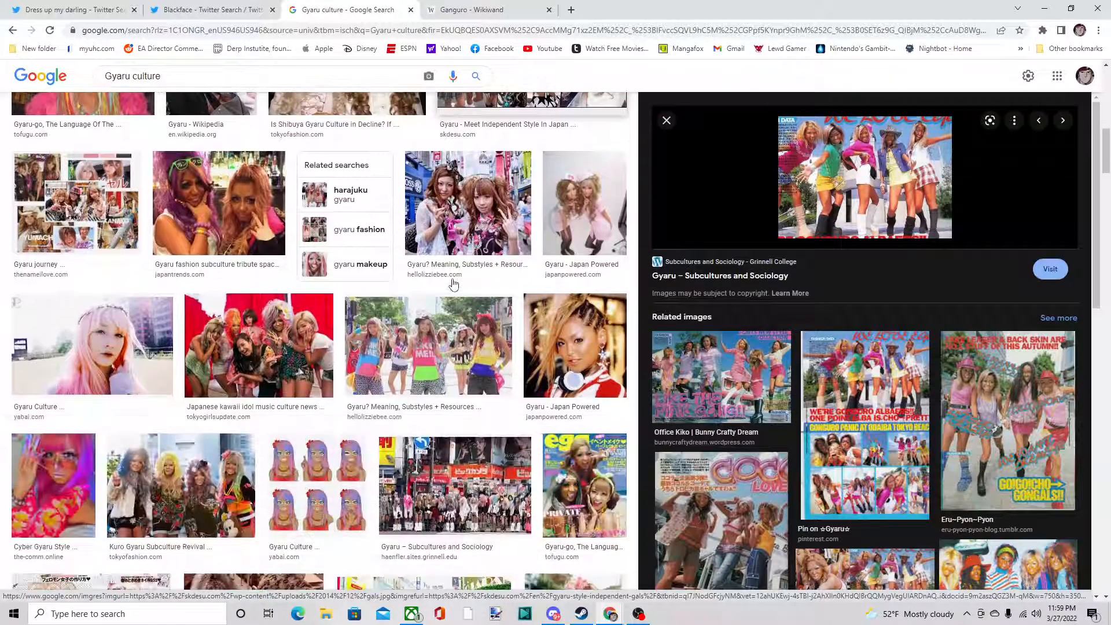
pyautogui.scroll(-3)
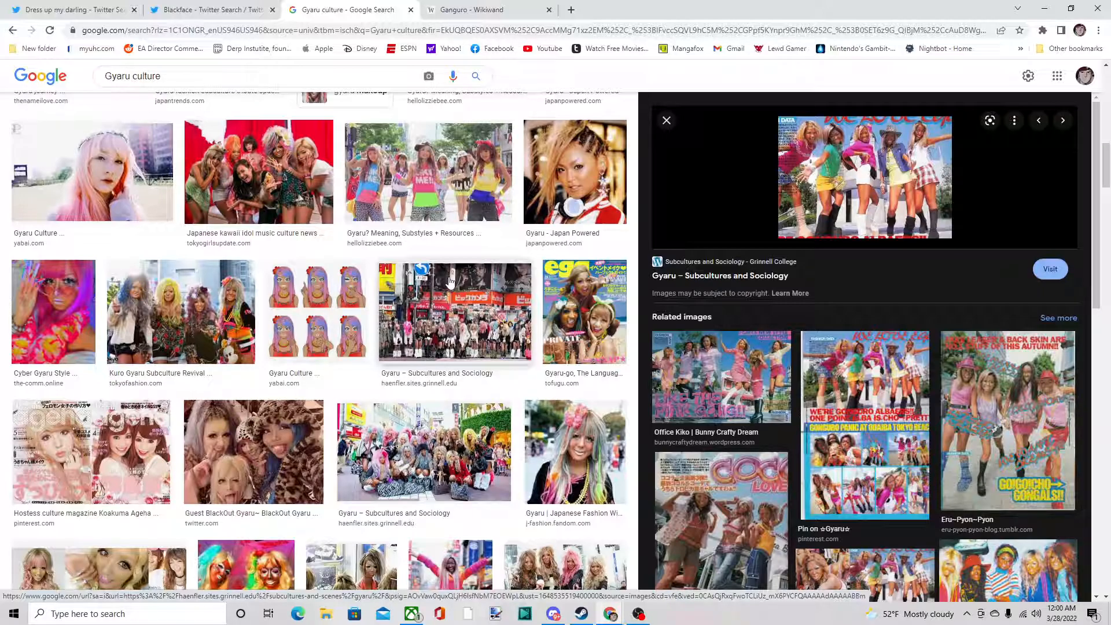
pyautogui.moveTo(638, 216)
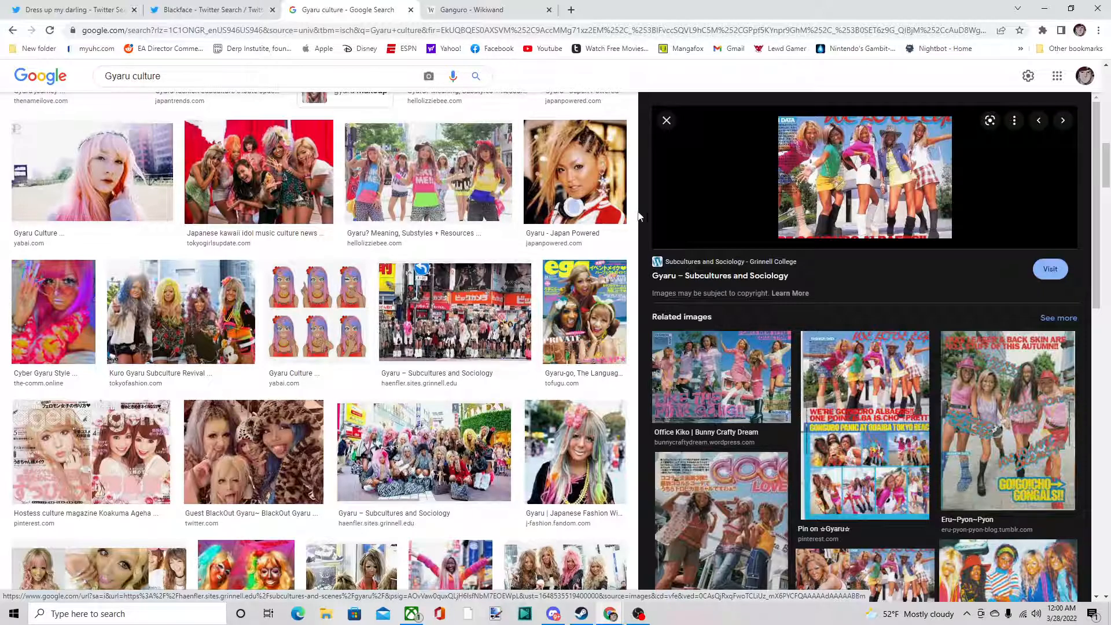
# Return to the Blackface Twitter Search tab with the tanning-post screenshot
pyautogui.click(209, 9)
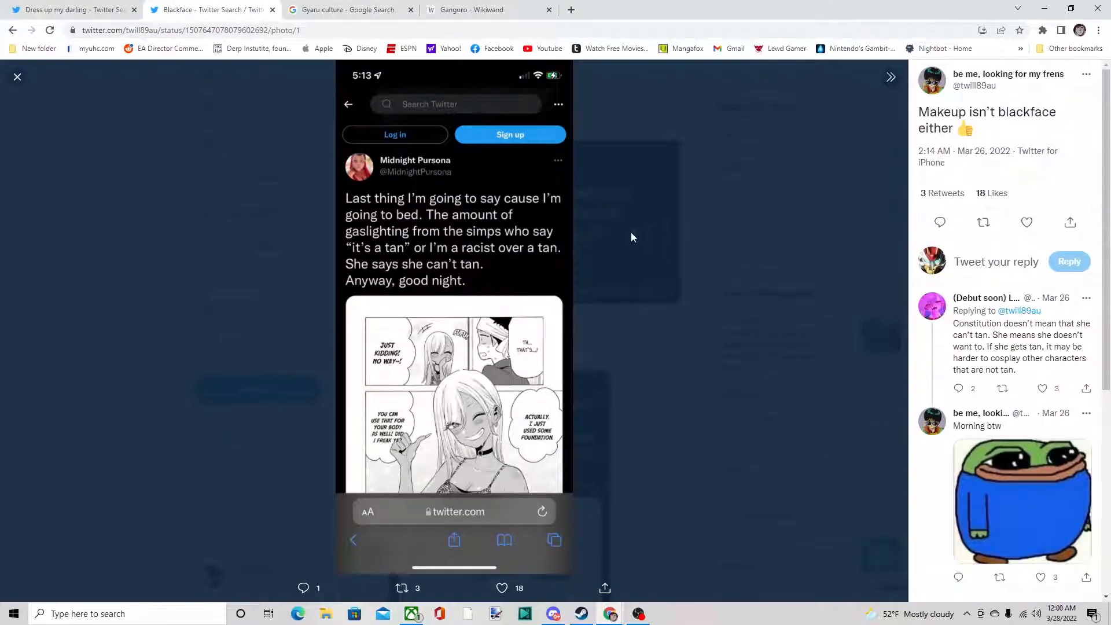
pyautogui.moveTo(712, 220)
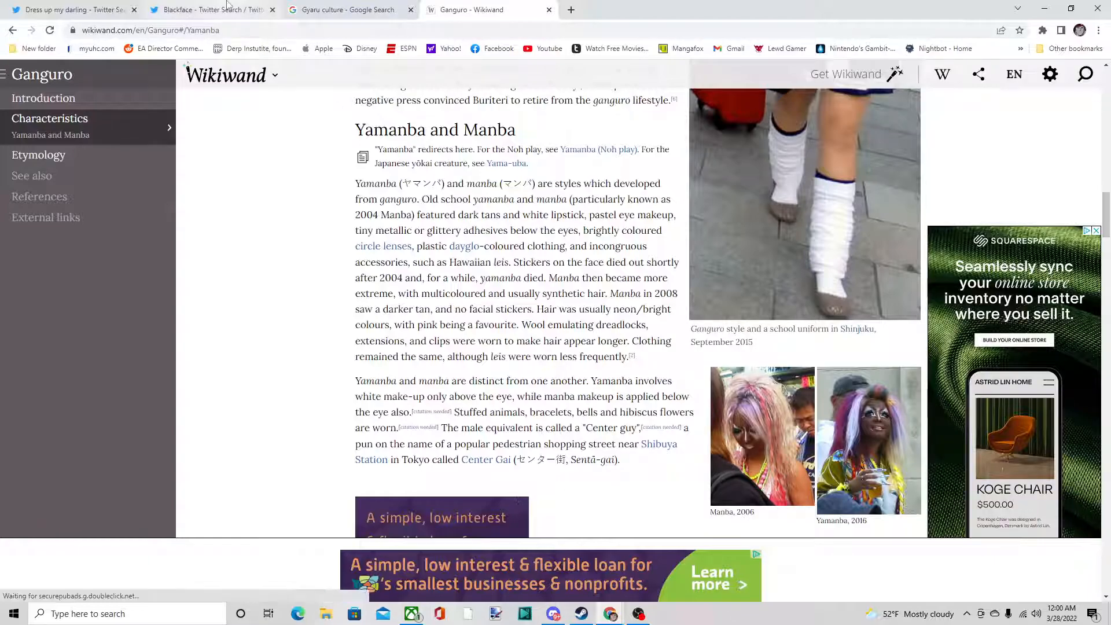
pyautogui.moveTo(209, 9)
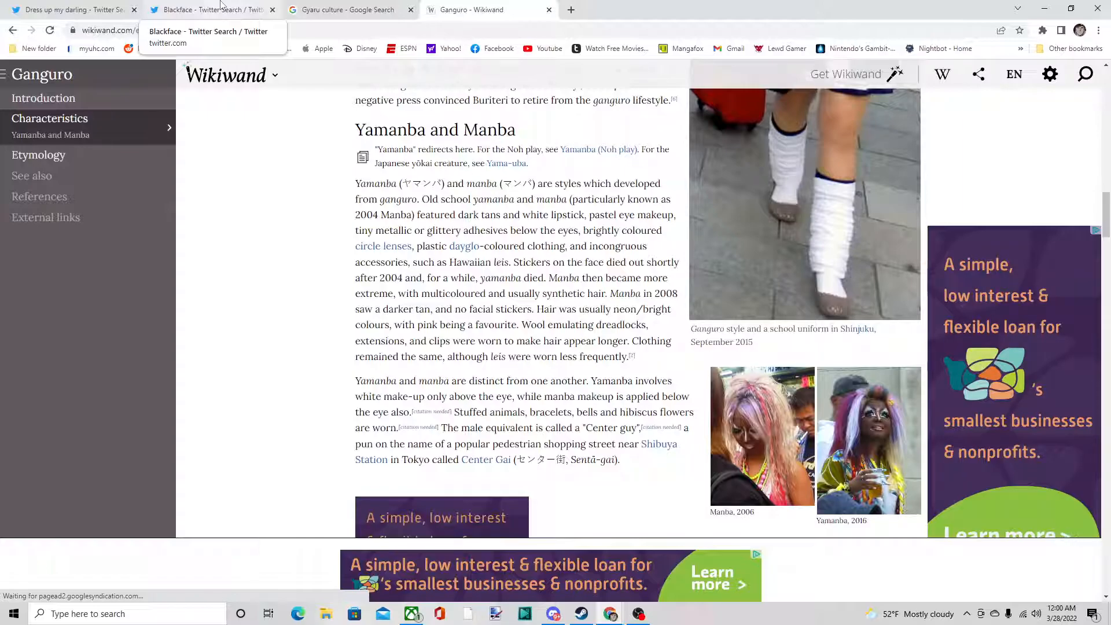
pyautogui.click(209, 9)
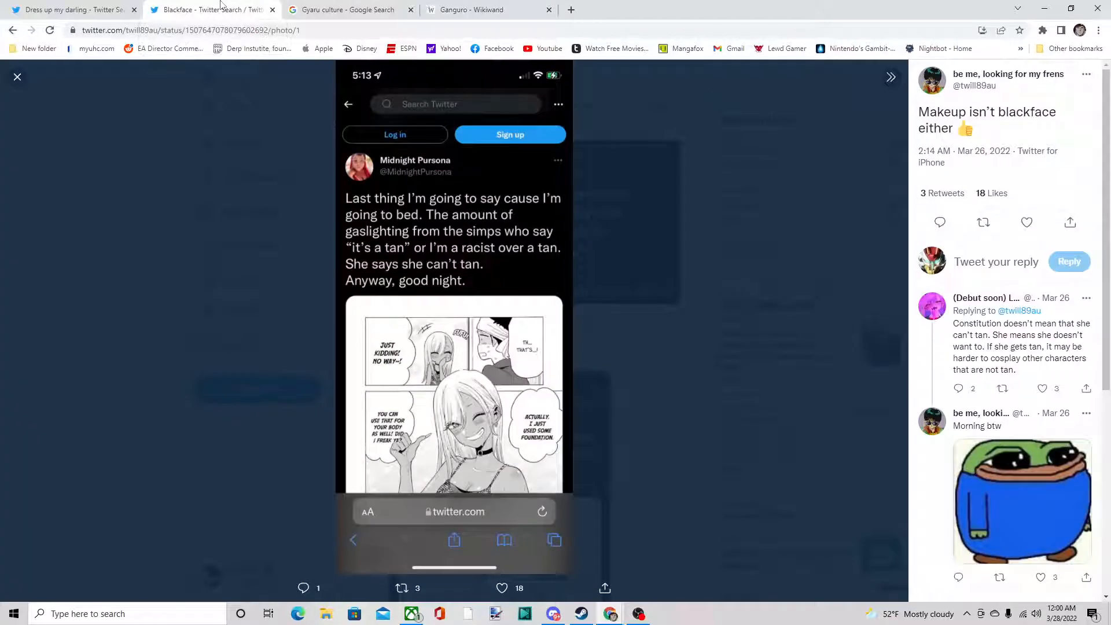
pyautogui.moveTo(70, 9)
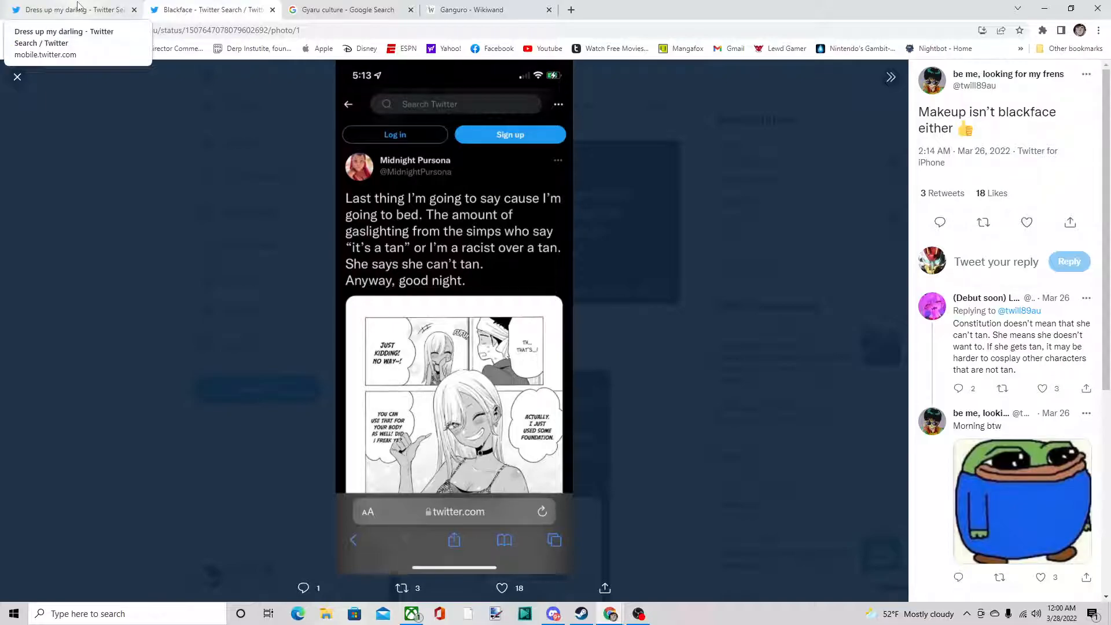